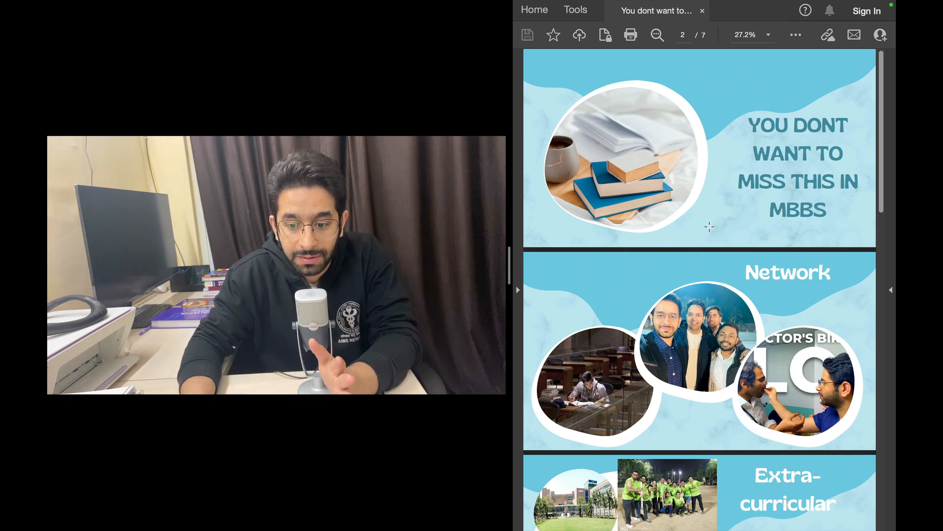
pyautogui.scroll(-3)
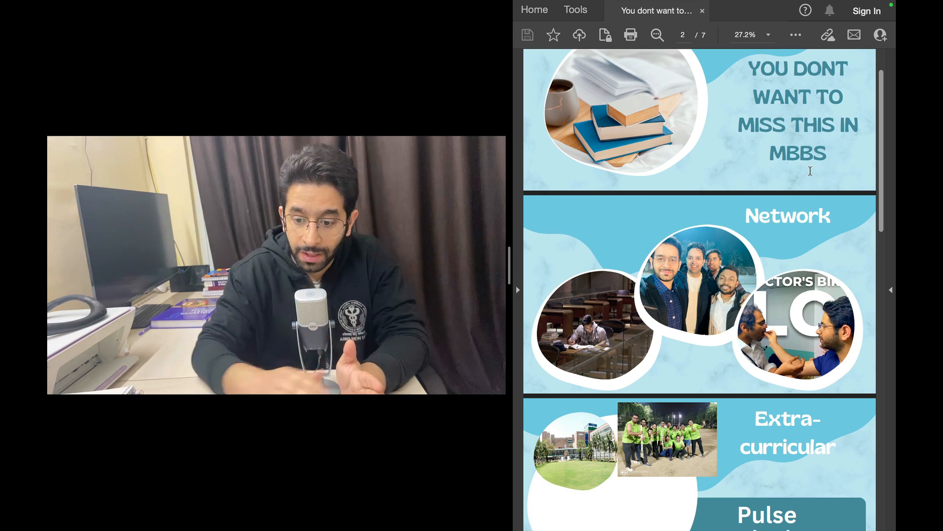
pyautogui.scroll(-3)
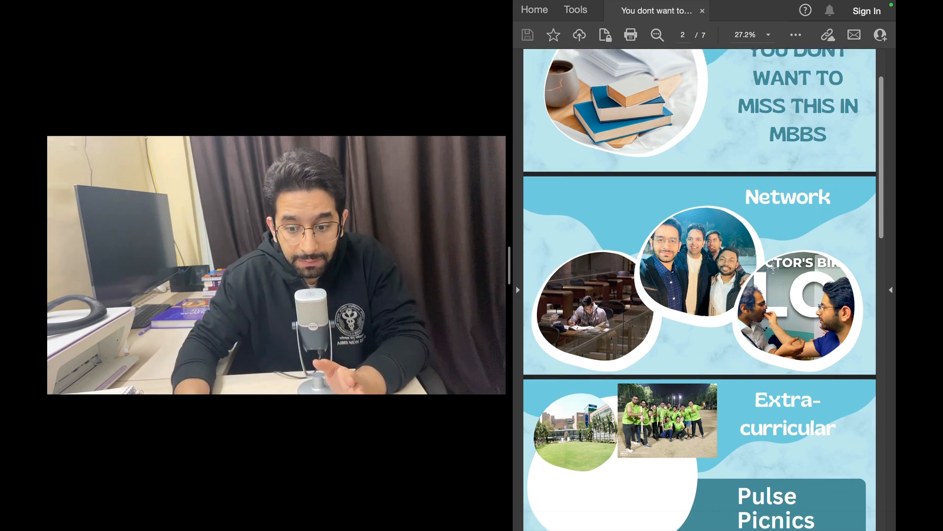
pyautogui.scroll(-3)
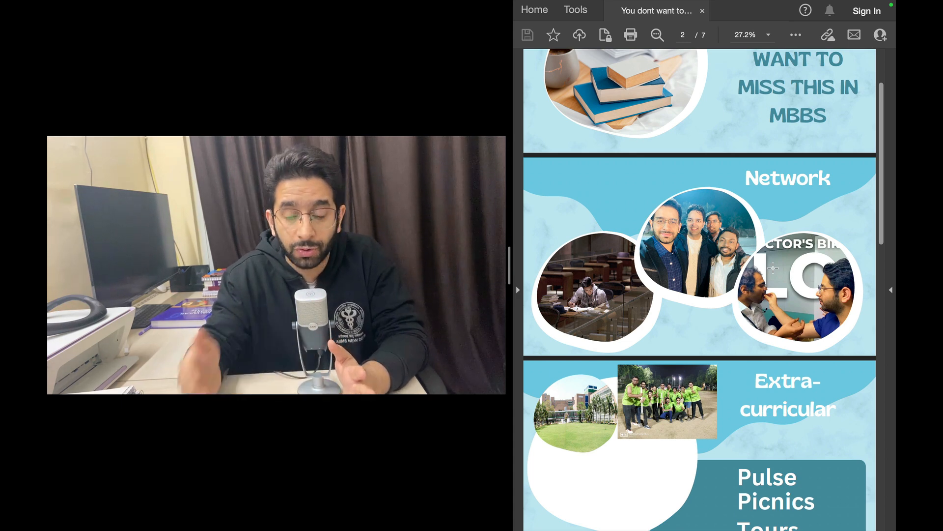
pyautogui.scroll(-3)
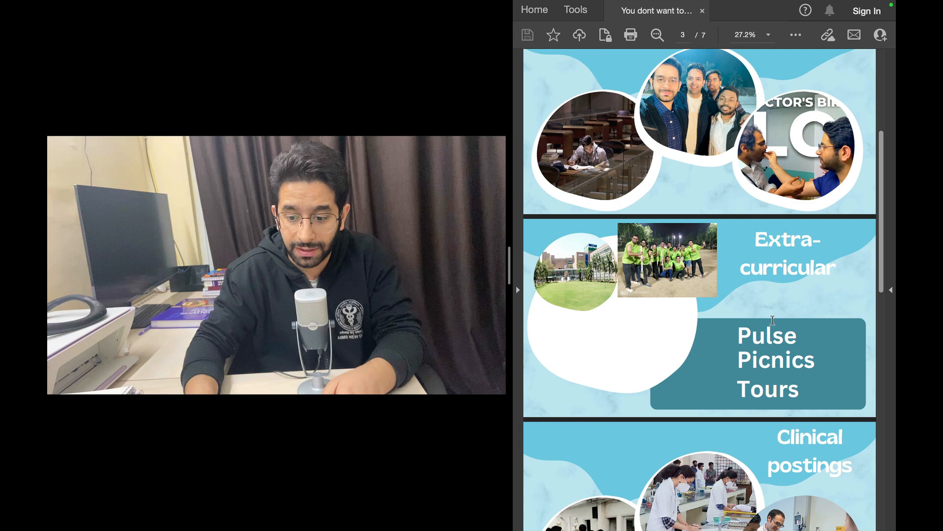
pyautogui.scroll(-3)
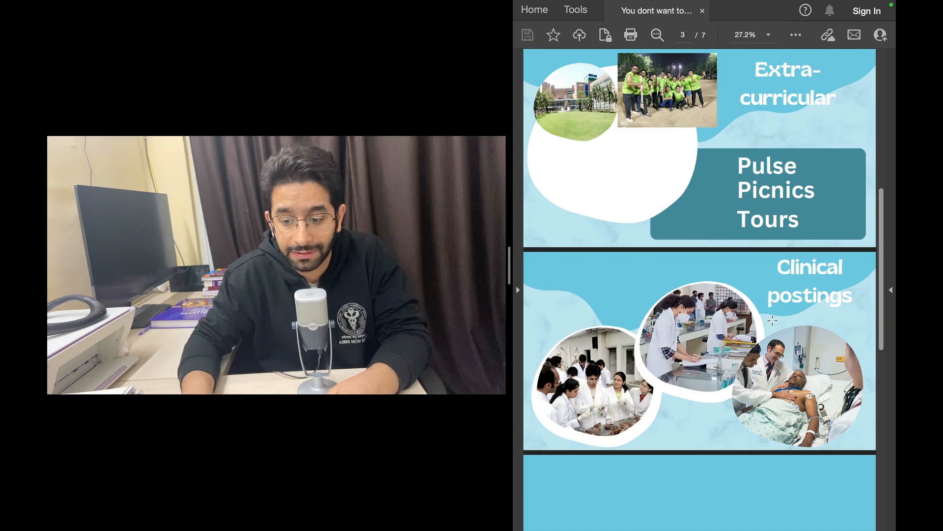
pyautogui.scroll(-3)
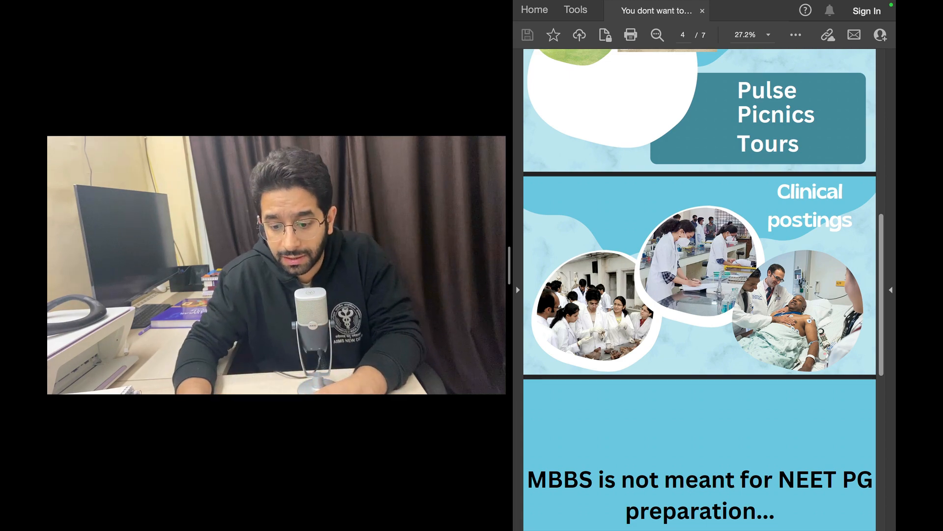
pyautogui.scroll(-3)
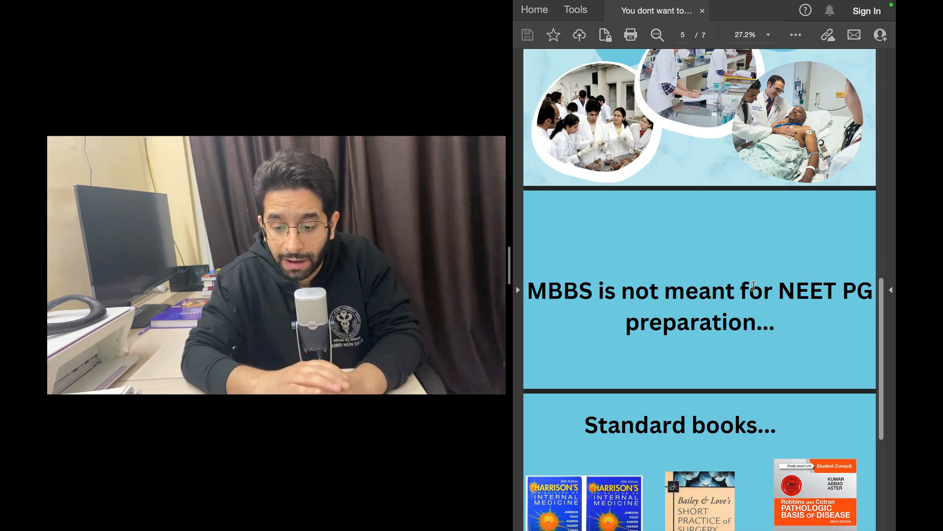
pyautogui.scroll(-3)
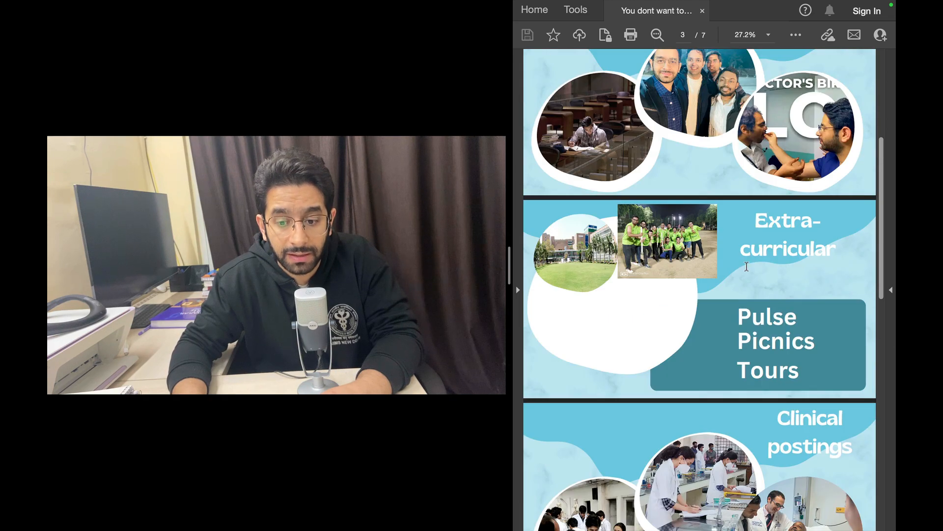
pyautogui.scroll(-3)
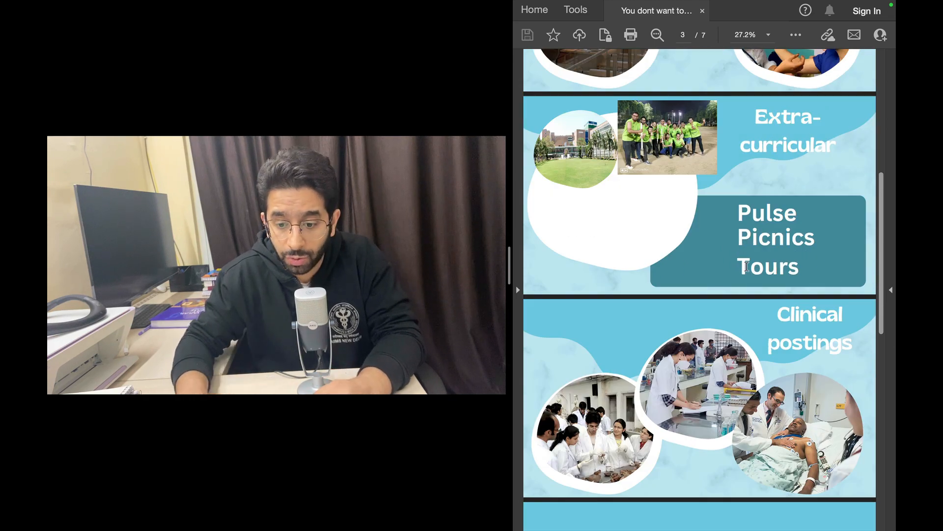
pyautogui.scroll(-3)
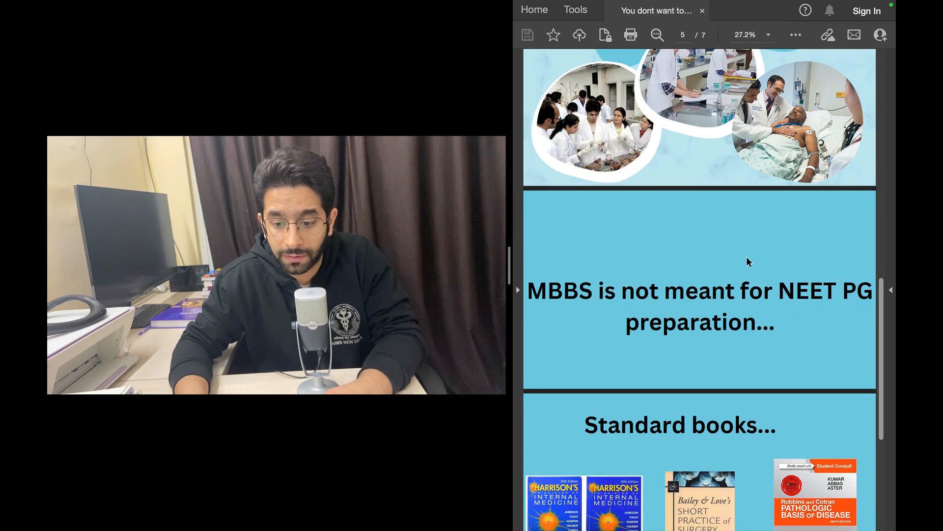
pyautogui.scroll(-3)
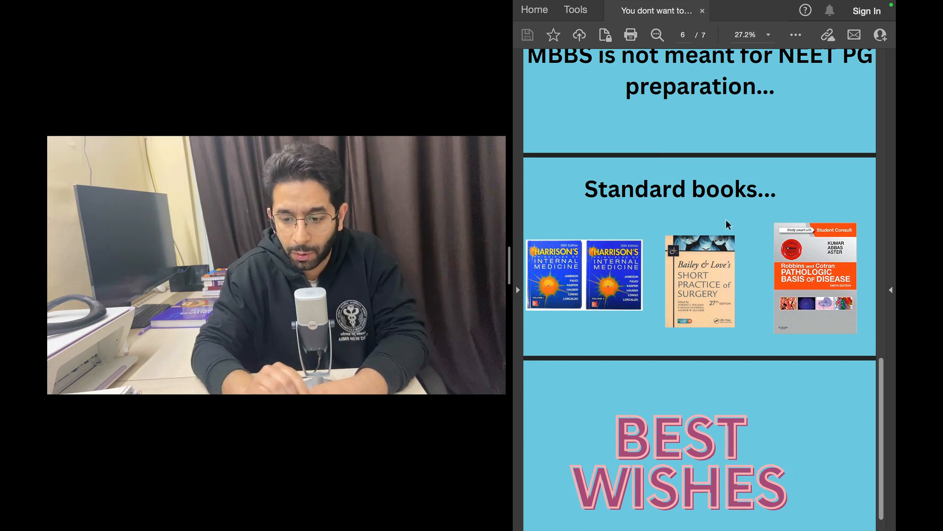
pyautogui.moveTo(768, 257)
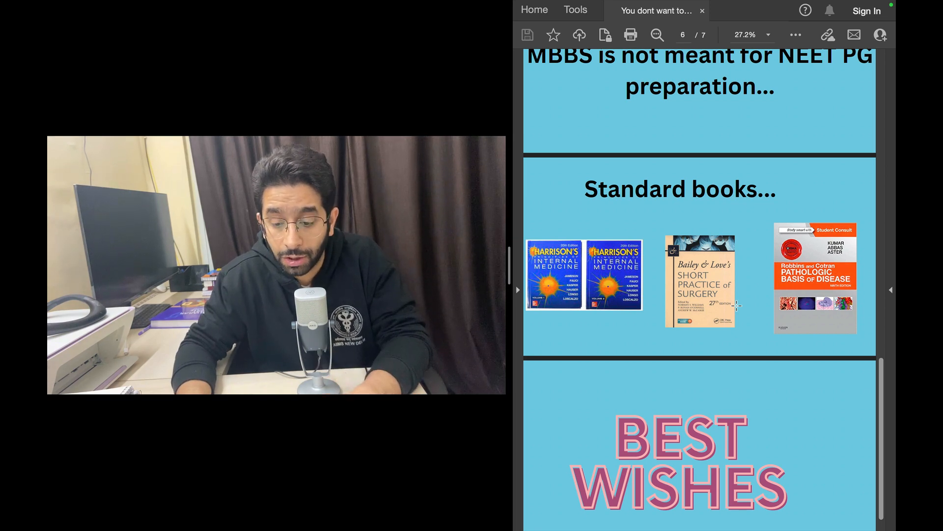
pyautogui.scroll(-3)
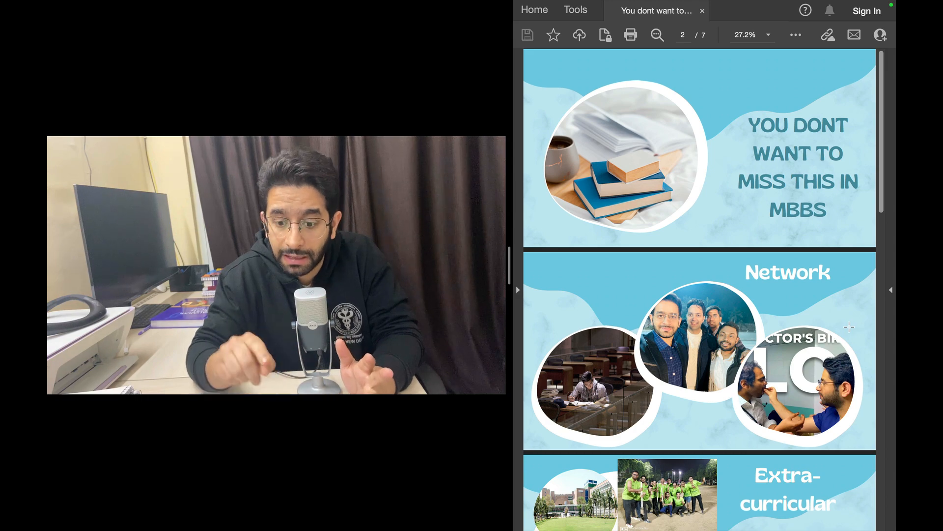
pyautogui.scroll(-3)
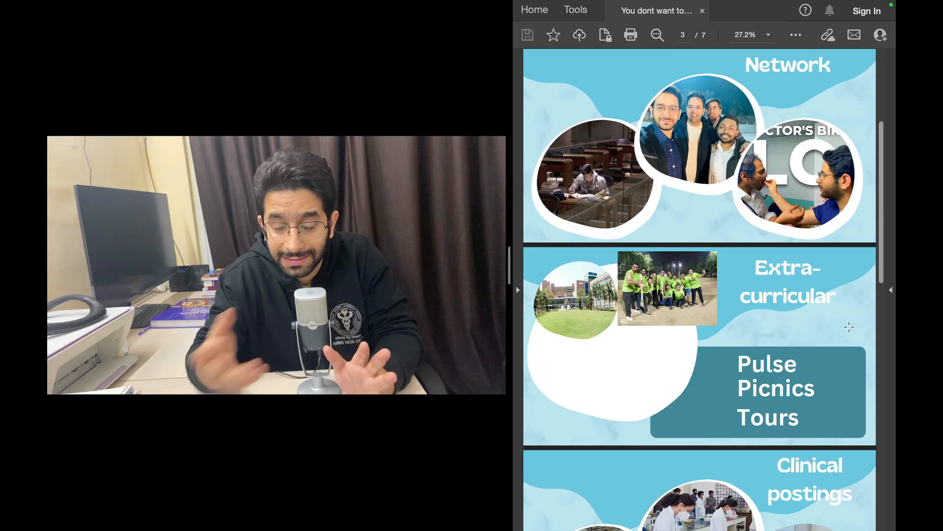
pyautogui.scroll(-3)
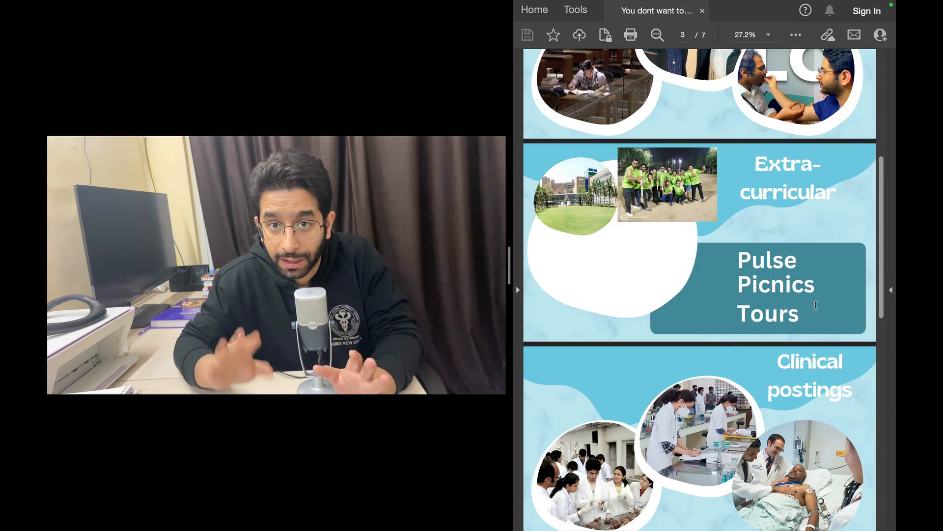
pyautogui.scroll(-3)
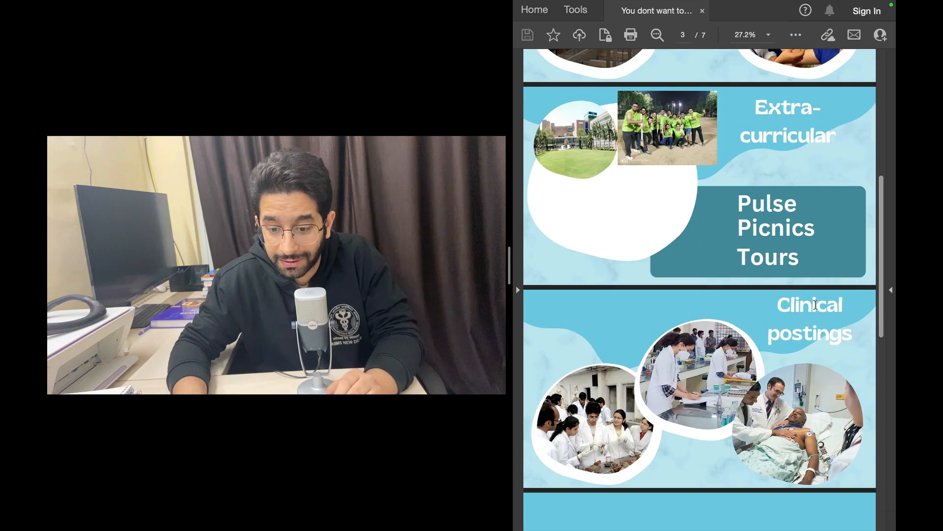
pyautogui.scroll(-3)
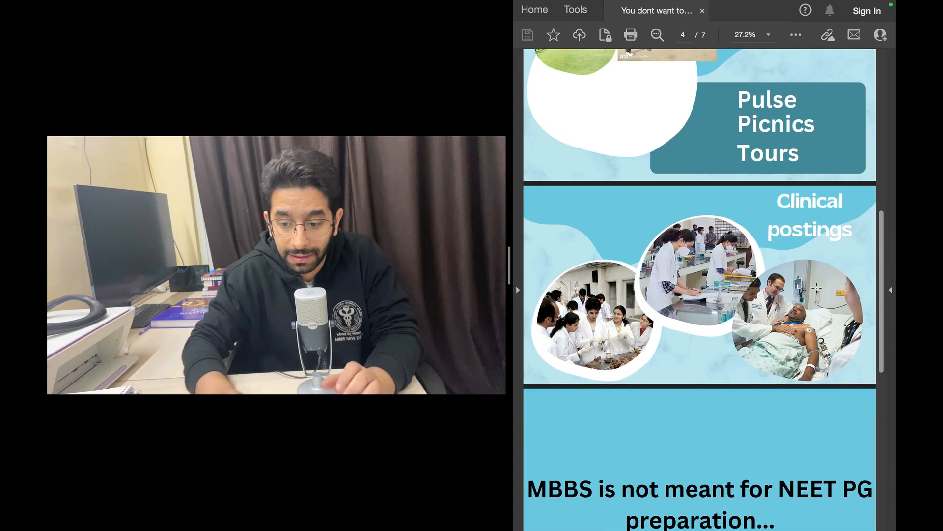
pyautogui.scroll(-3)
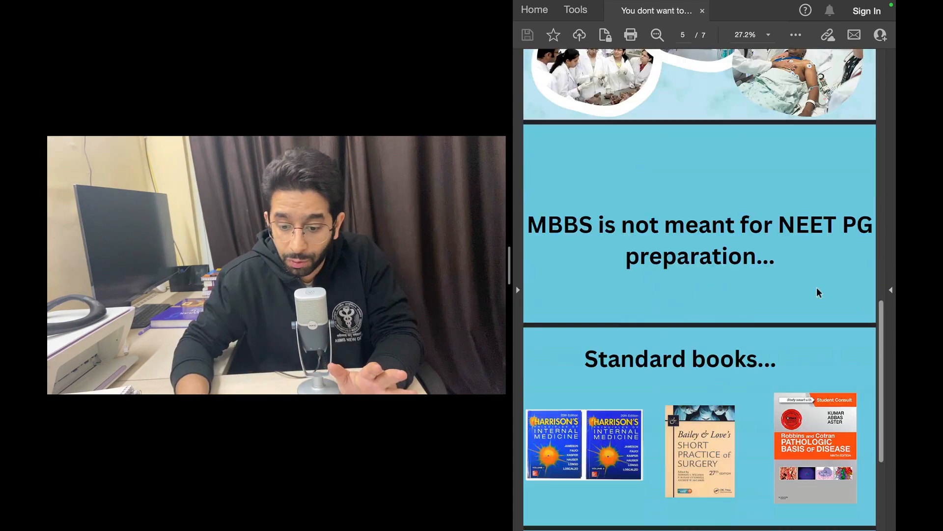
pyautogui.scroll(-3)
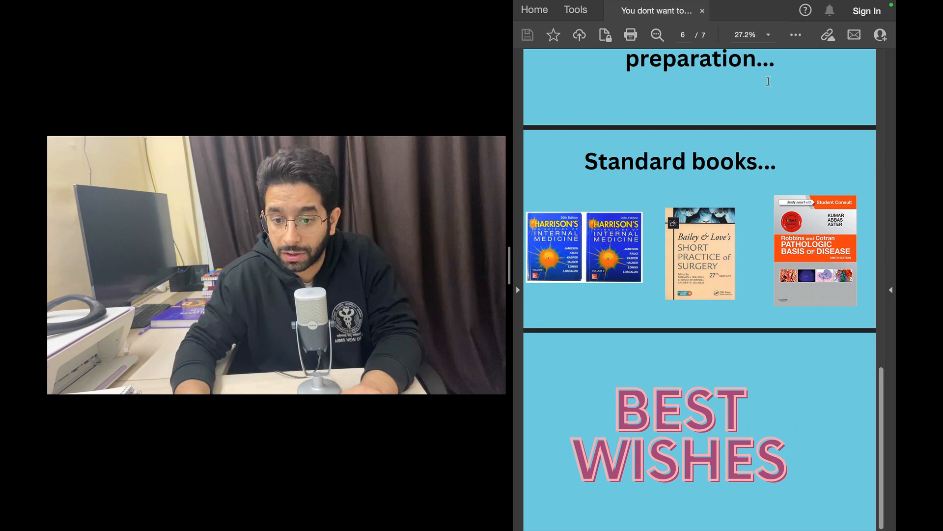
pyautogui.moveTo(716, 103)
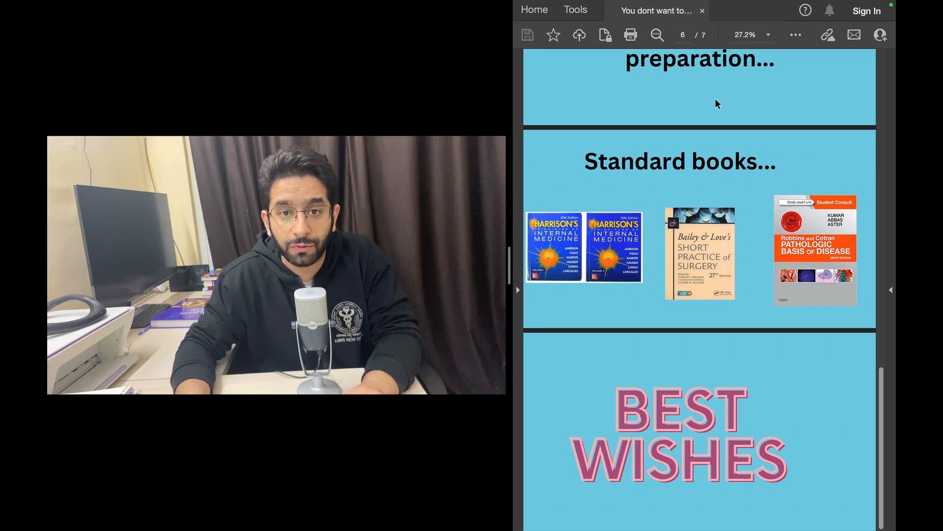